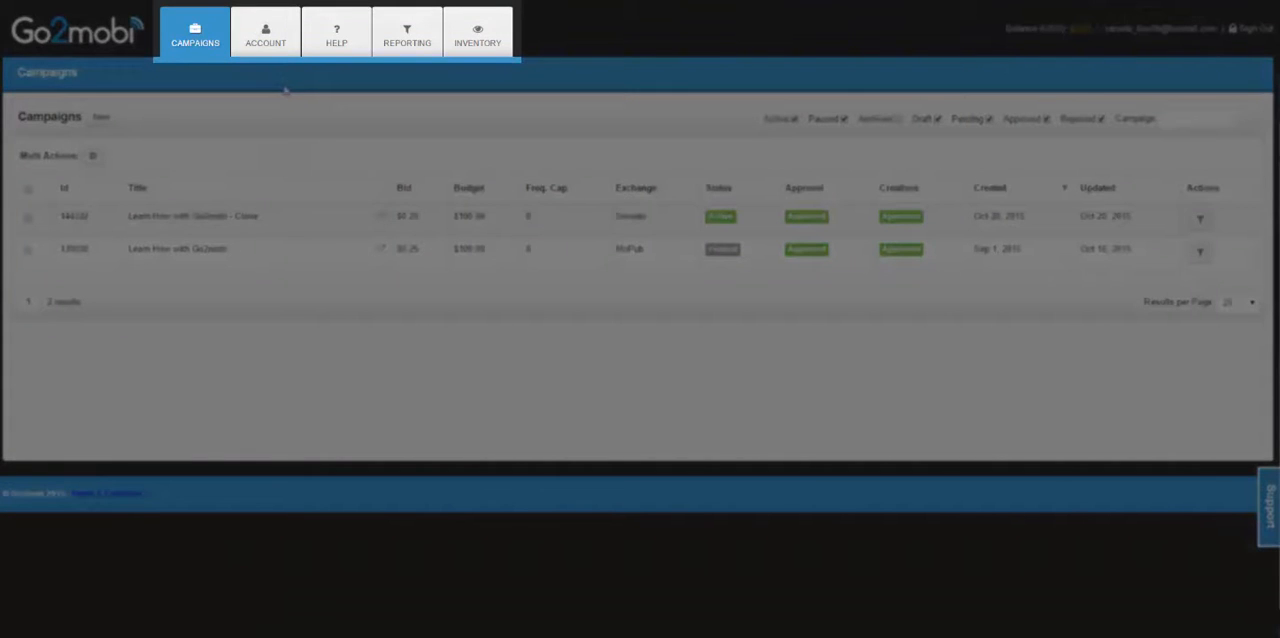
mouse_move(458, 100)
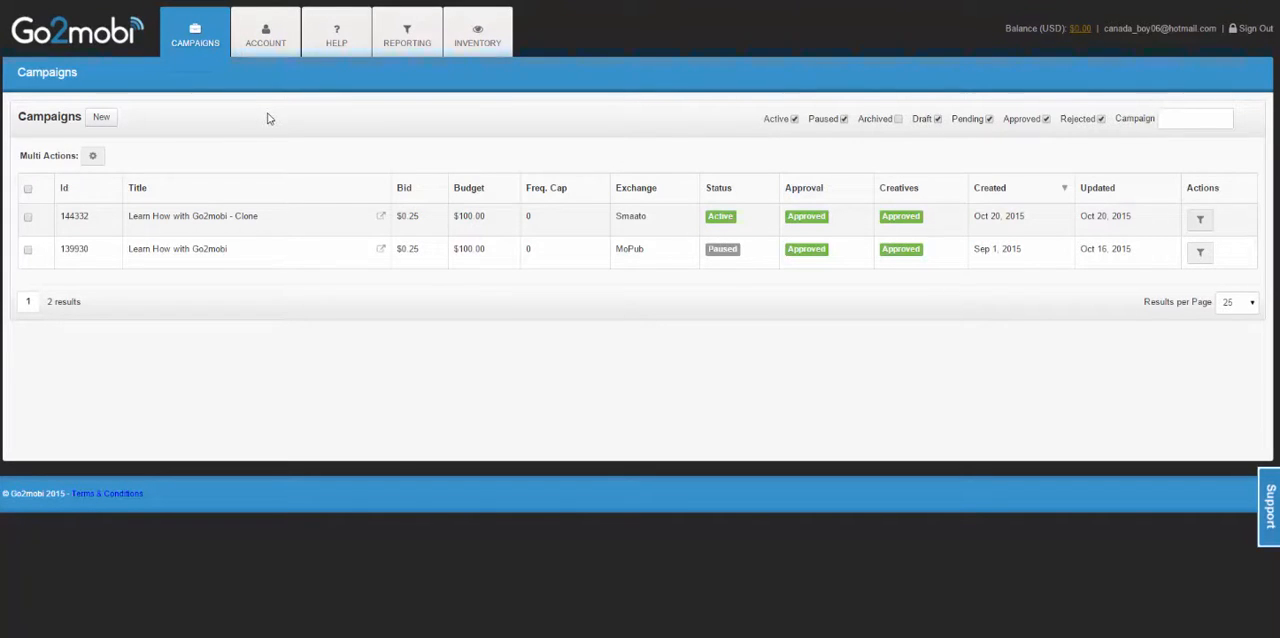
mouse_move(284, 132)
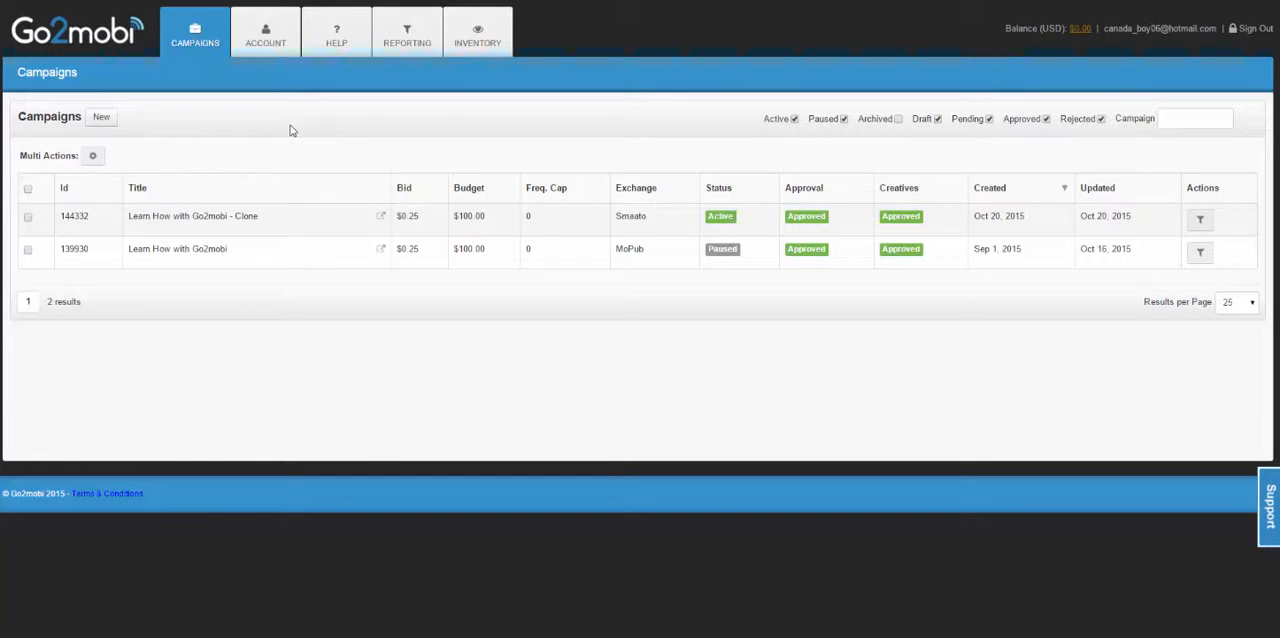
mouse_move(456, 142)
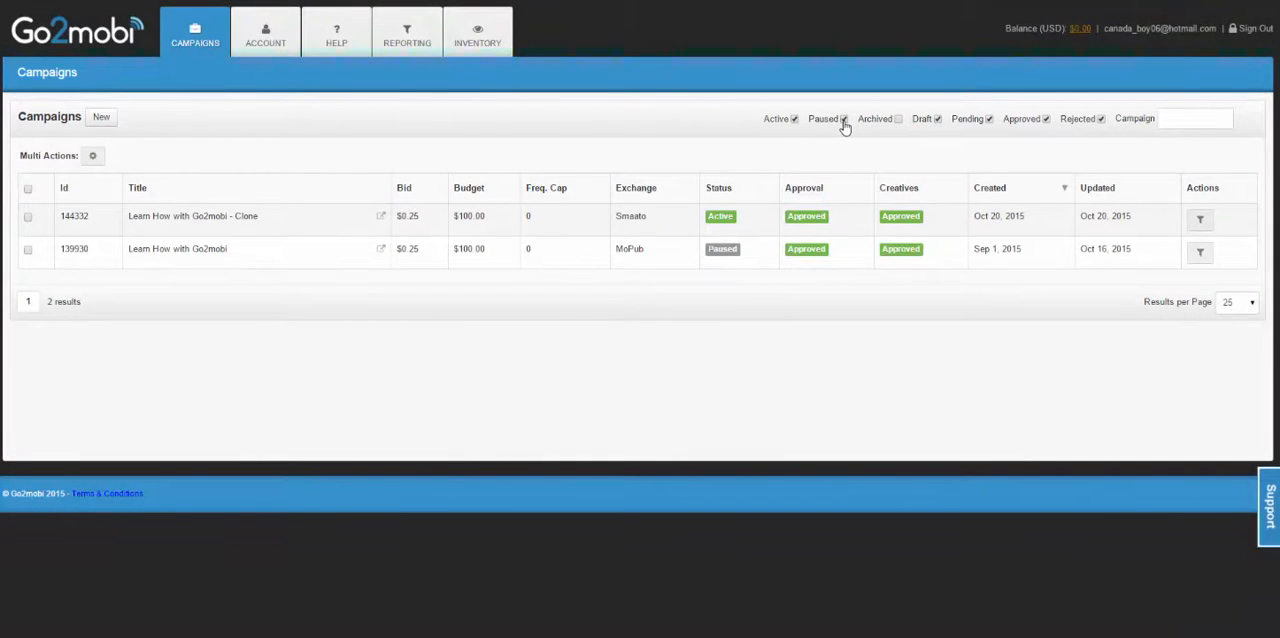
Filter the Campaigns list by status so the pending Test Campaign appears with the two Learn How campaigns
left_click(844, 118)
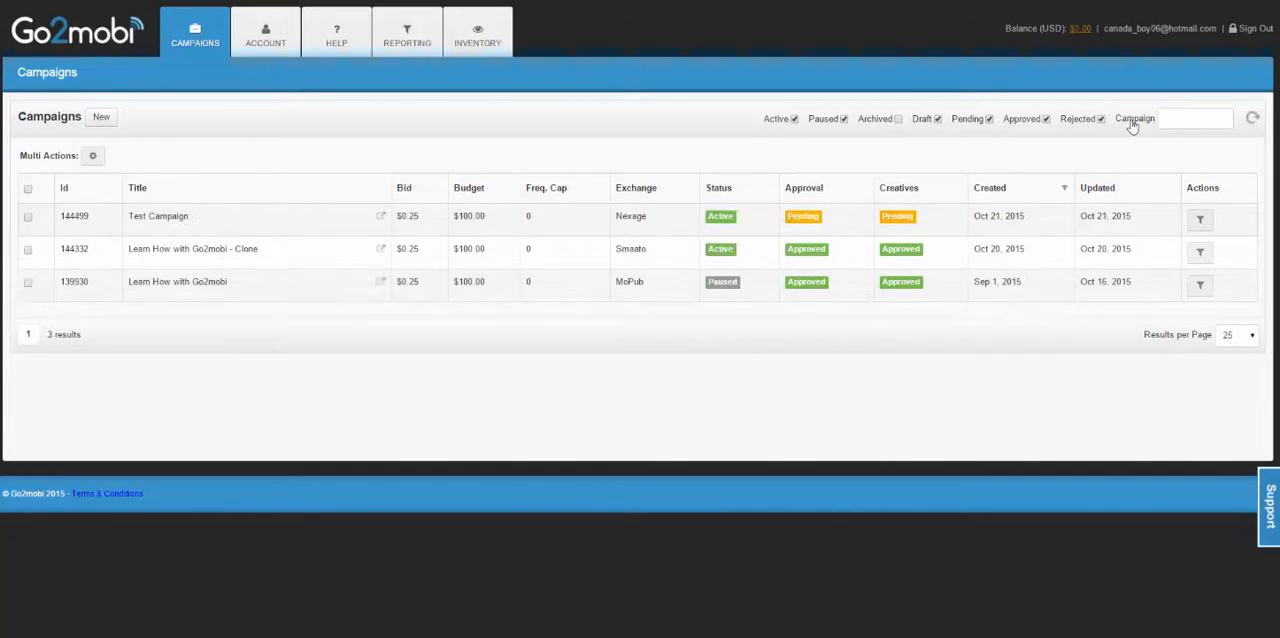
type("clon")
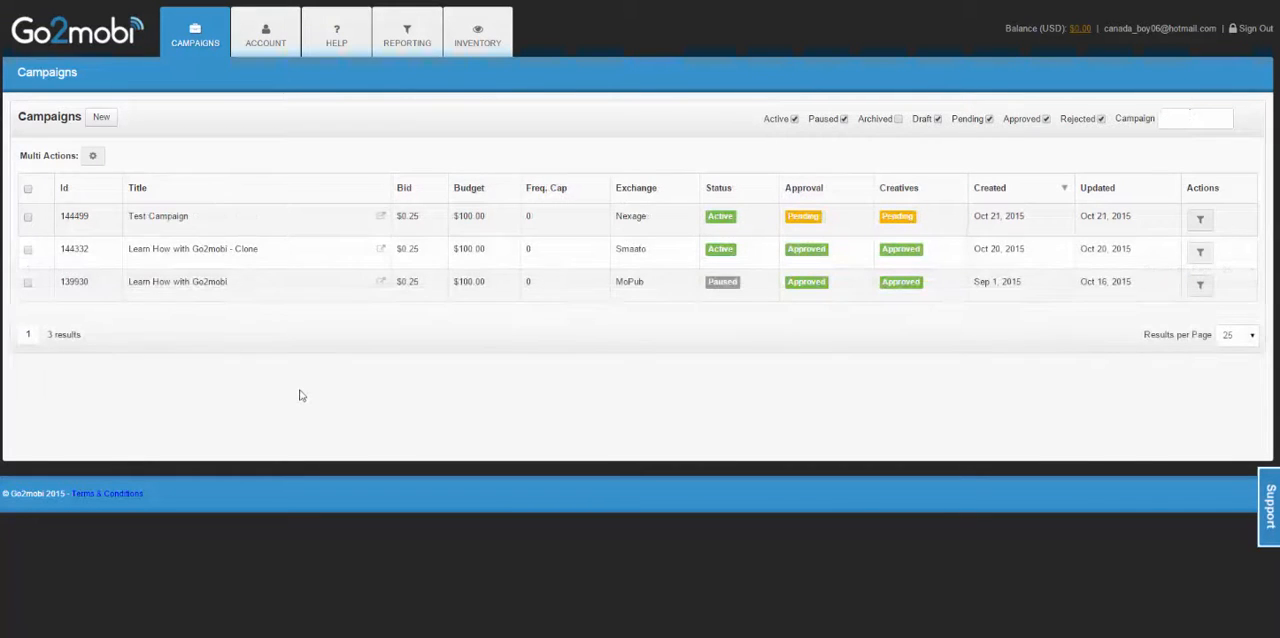
Review the Account profile form with contact name, phone, address, postal code and Postback Link
left_click(264, 32)
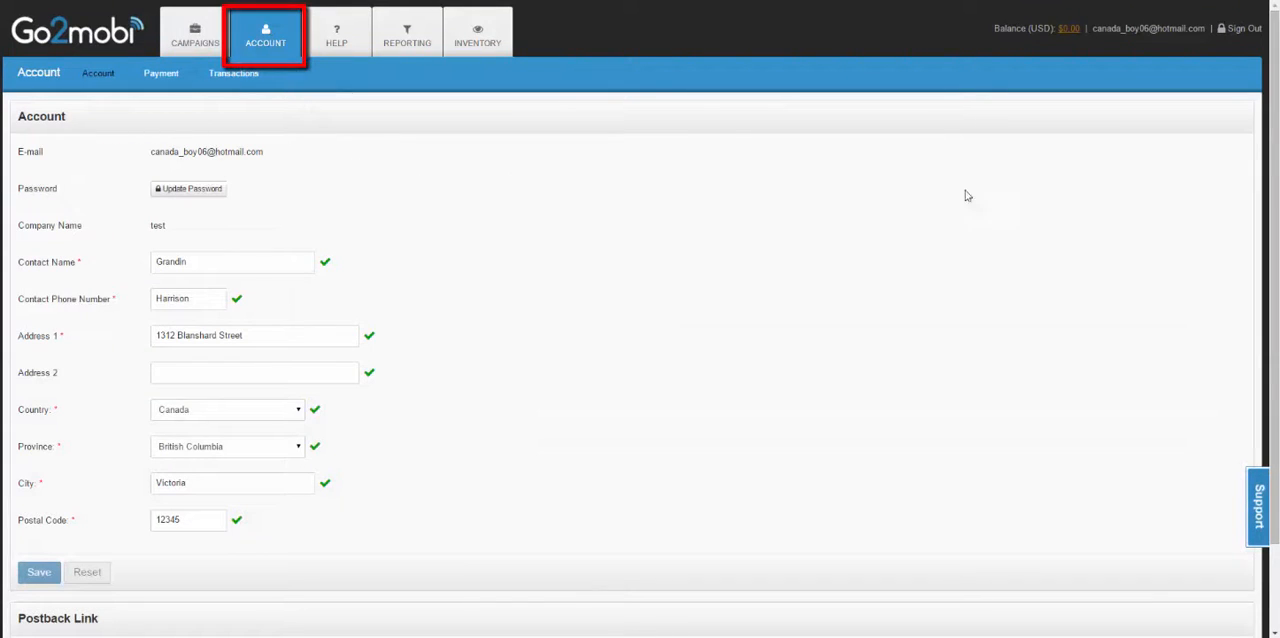
scroll("down", 3)
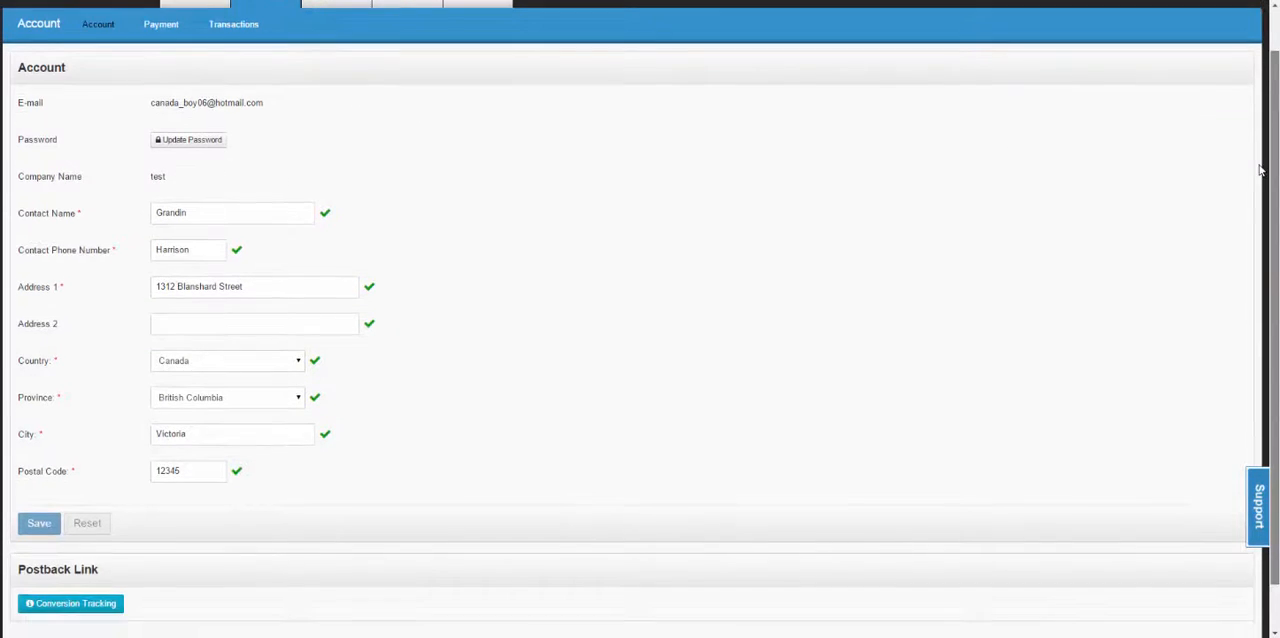
scroll("down", 3)
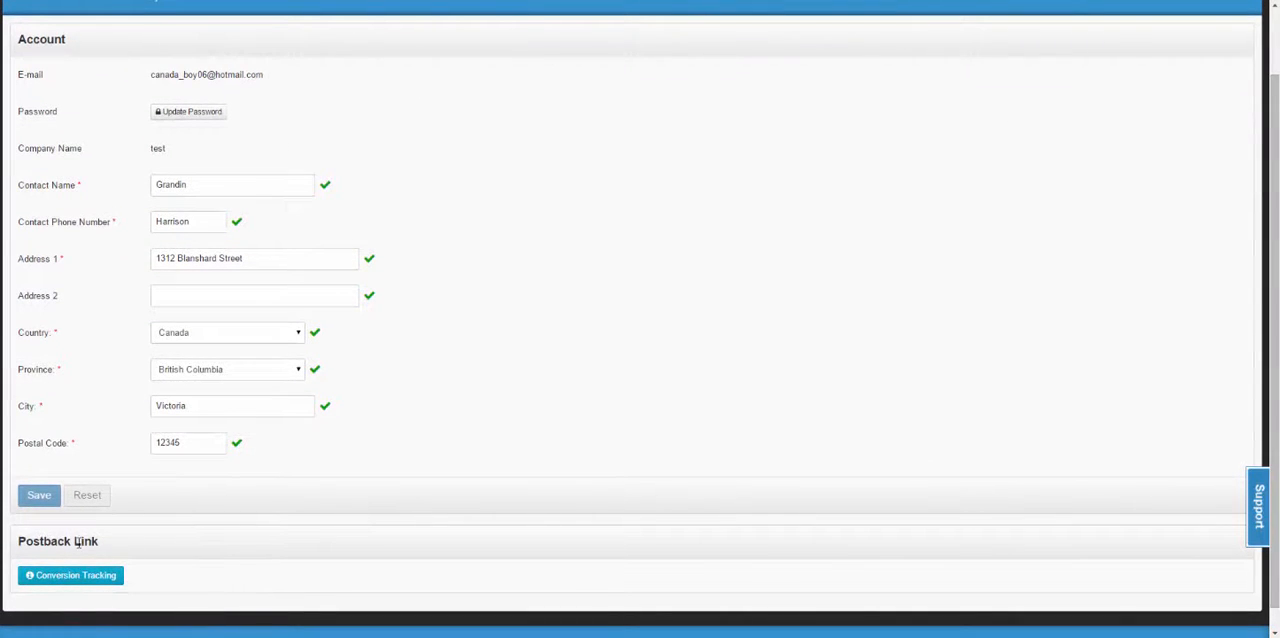
left_click(70, 576)
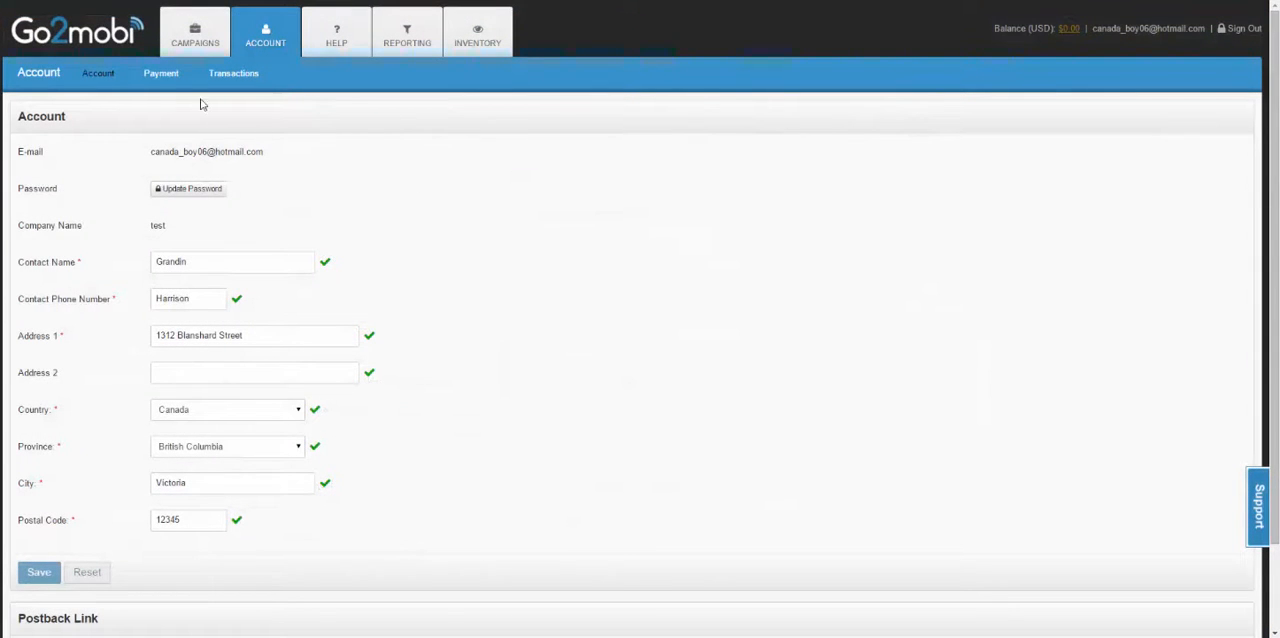
View the Payment form with card and billing fields, then the empty Transactions history
left_click(160, 72)
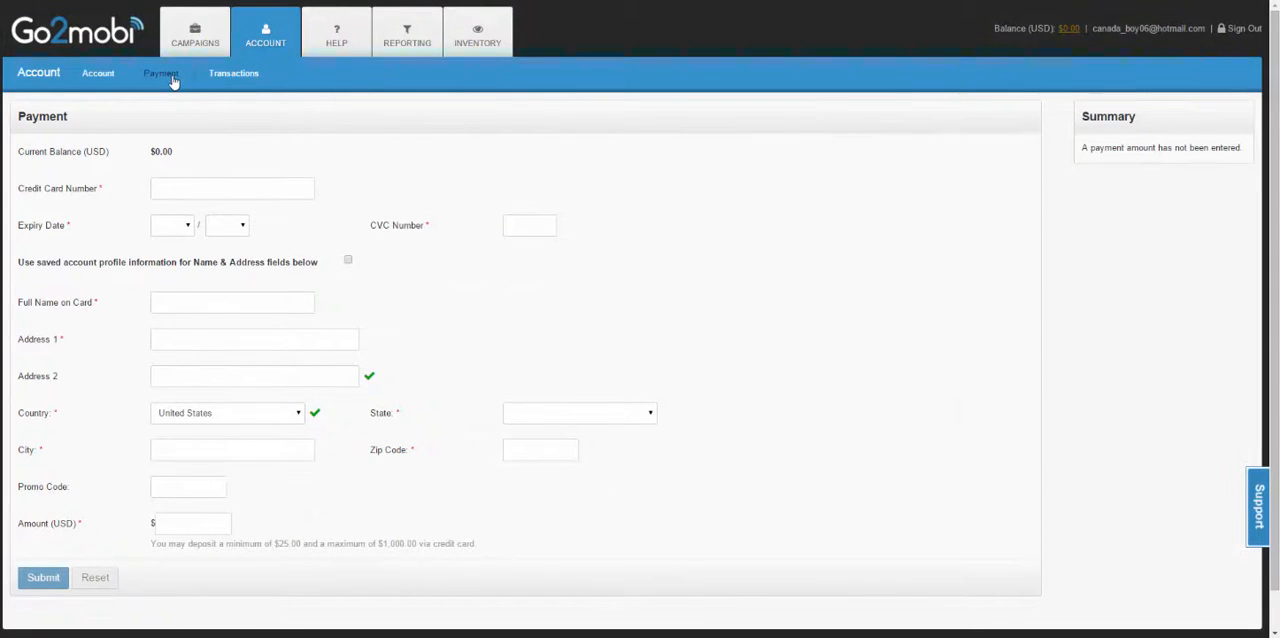
mouse_move(260, 136)
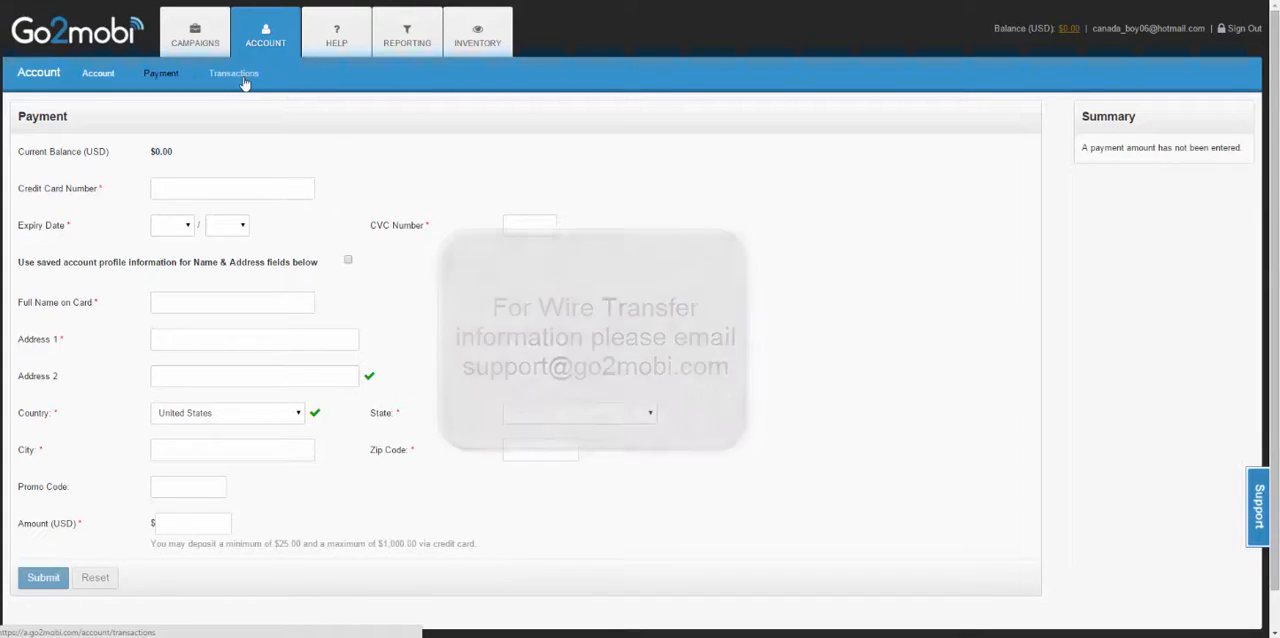
left_click(232, 72)
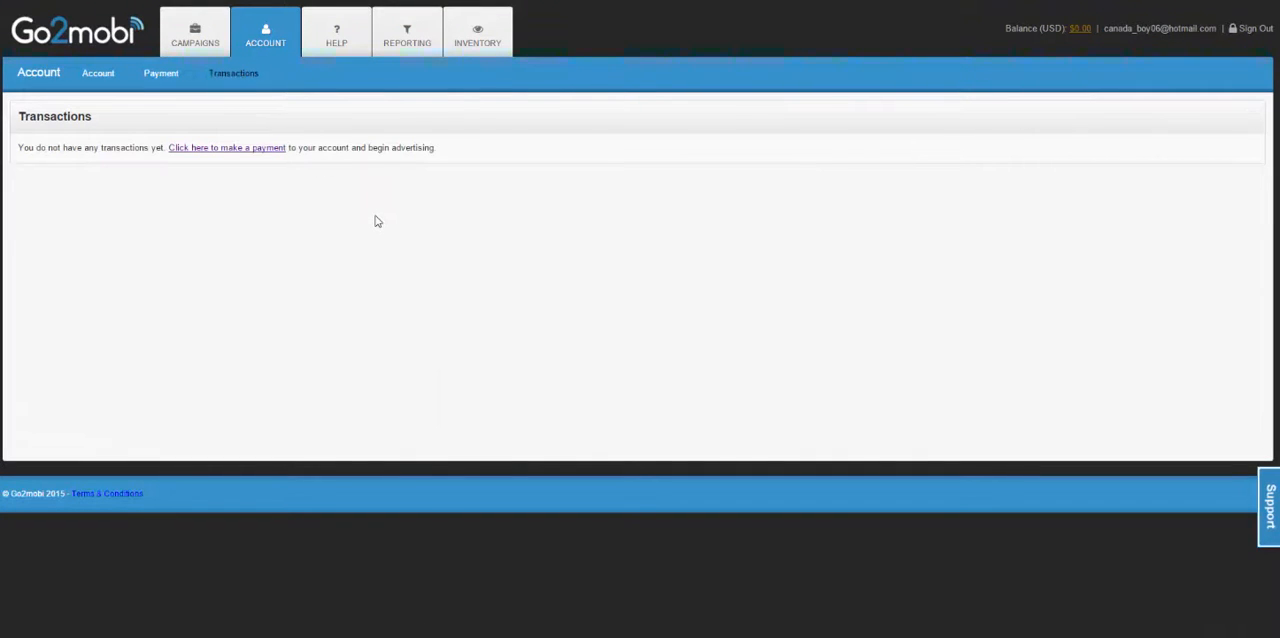
mouse_move(274, 242)
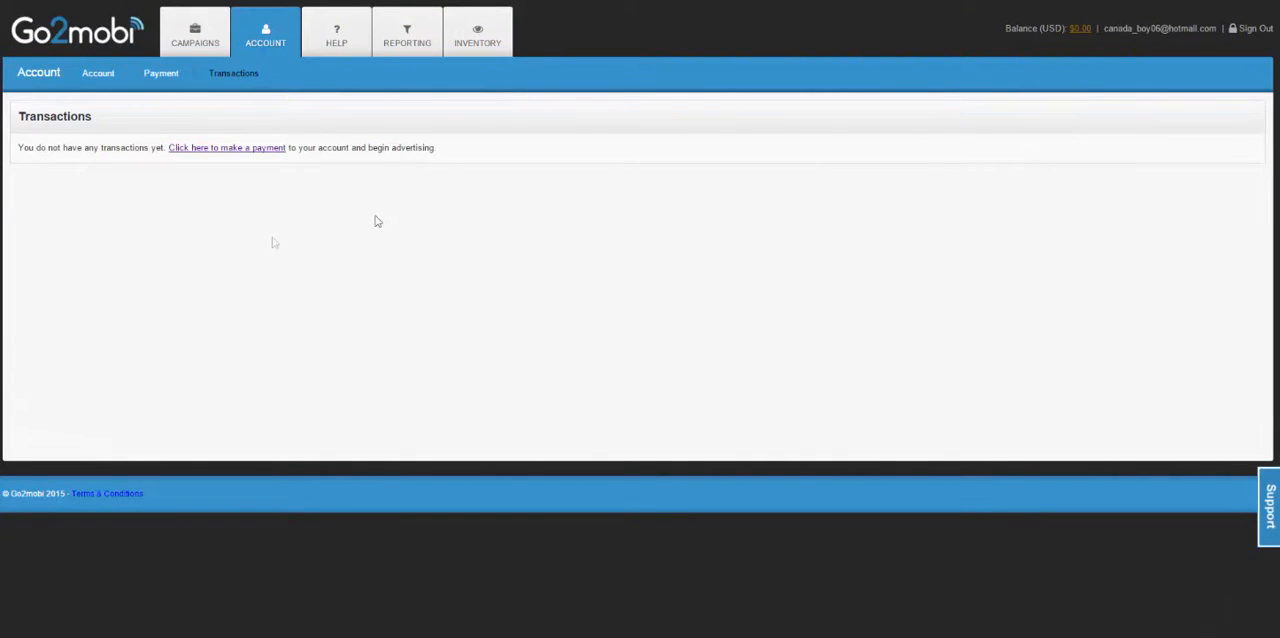
Read through the Campaign & Creative Guidelines from the Help and Support page
left_click(336, 32)
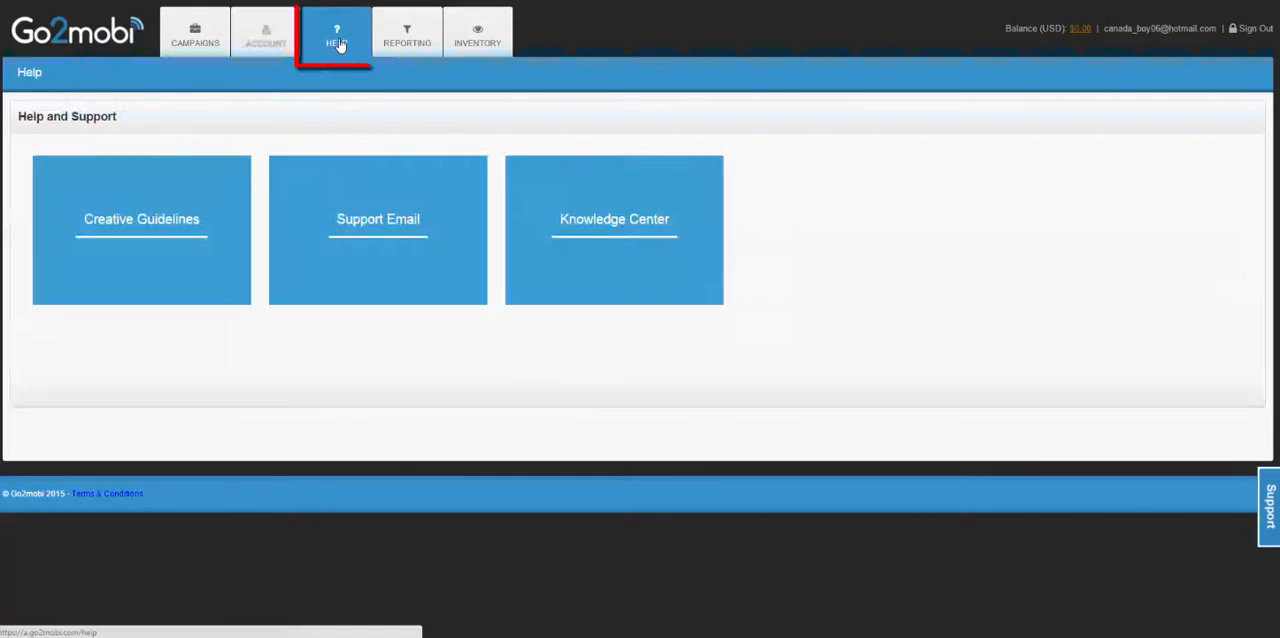
mouse_move(352, 106)
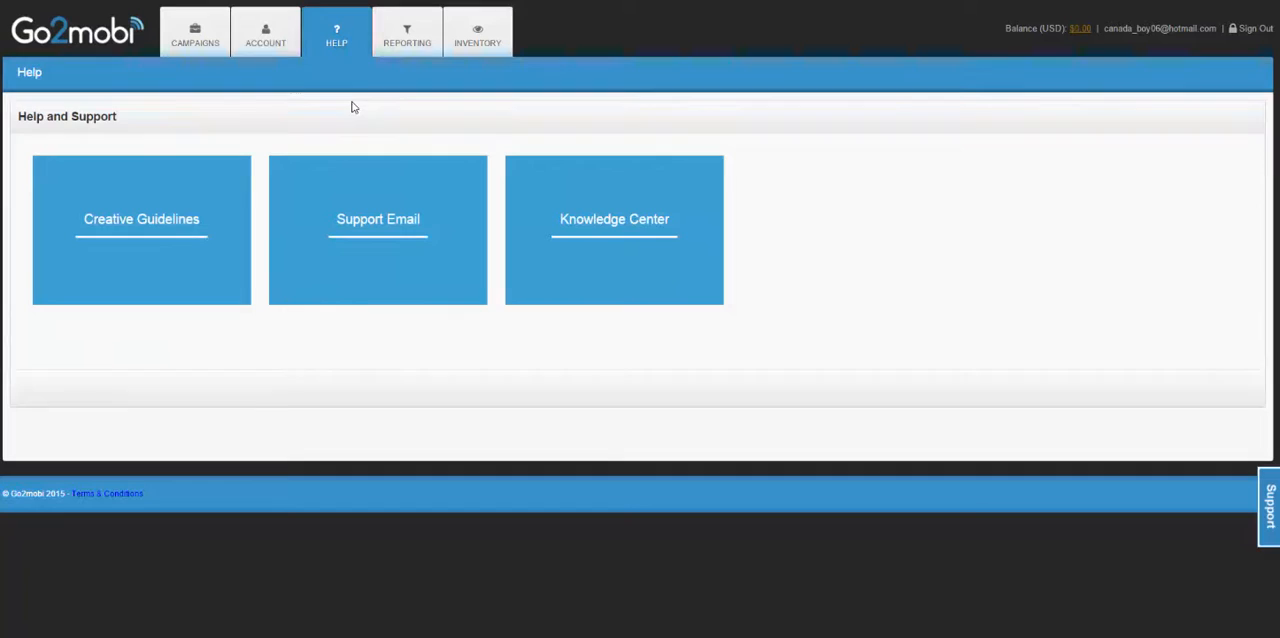
mouse_move(308, 130)
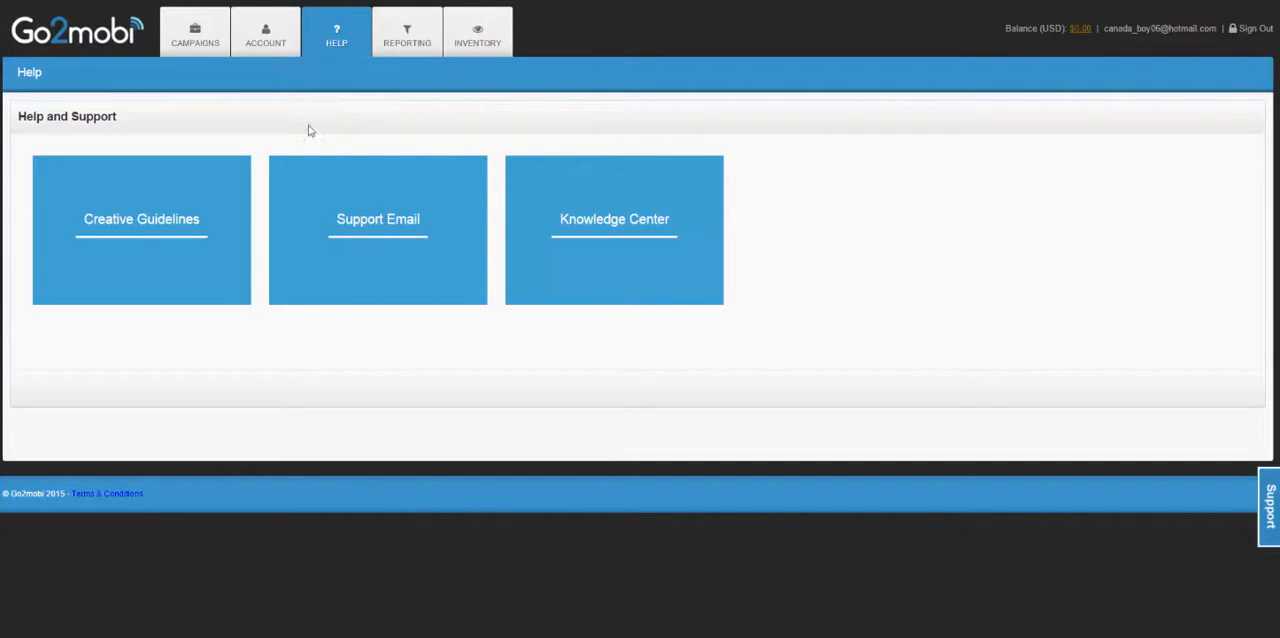
left_click(140, 220)
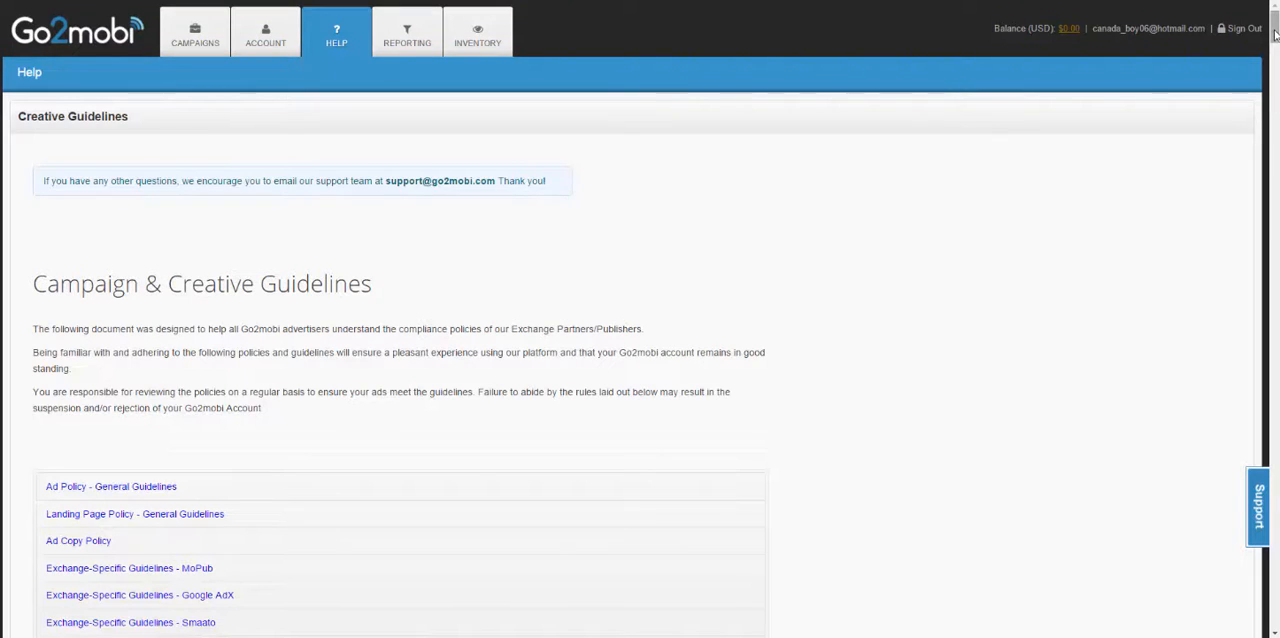
scroll("down", 3)
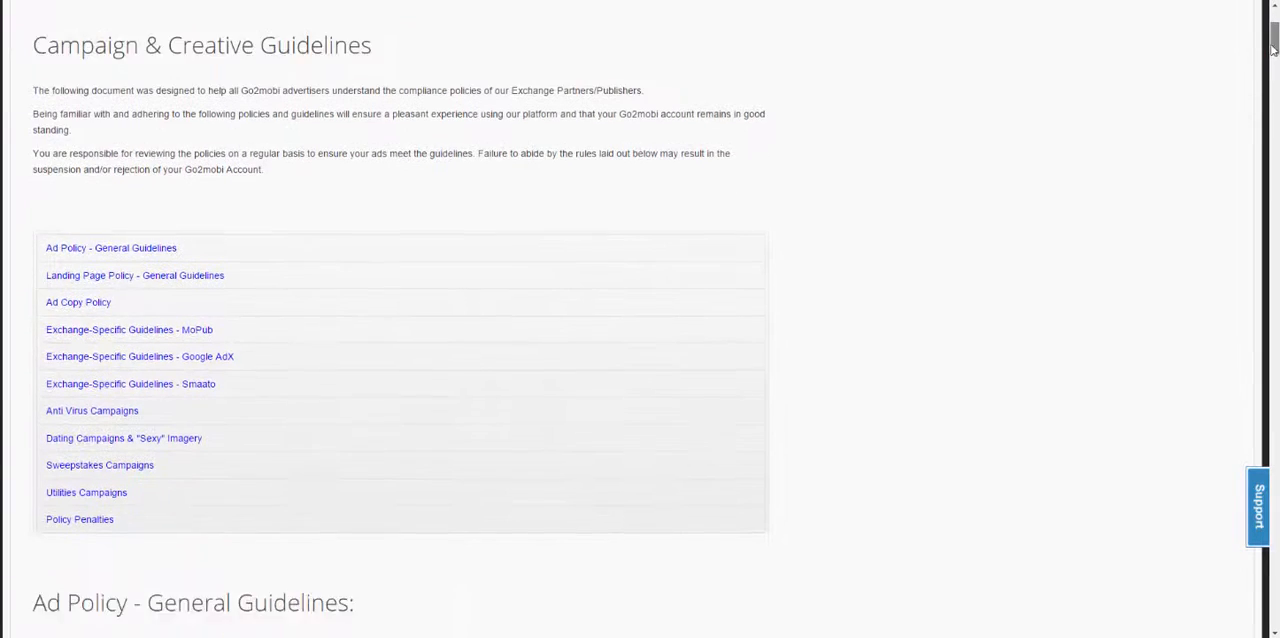
scroll("down", 3)
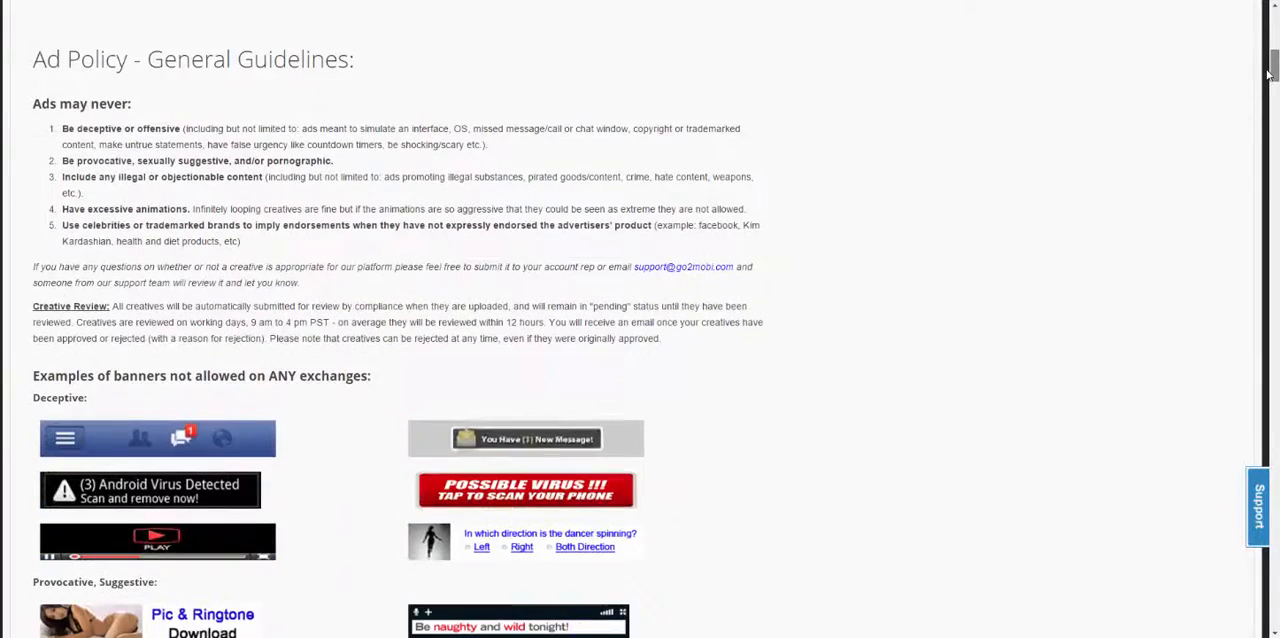
scroll("down", 3)
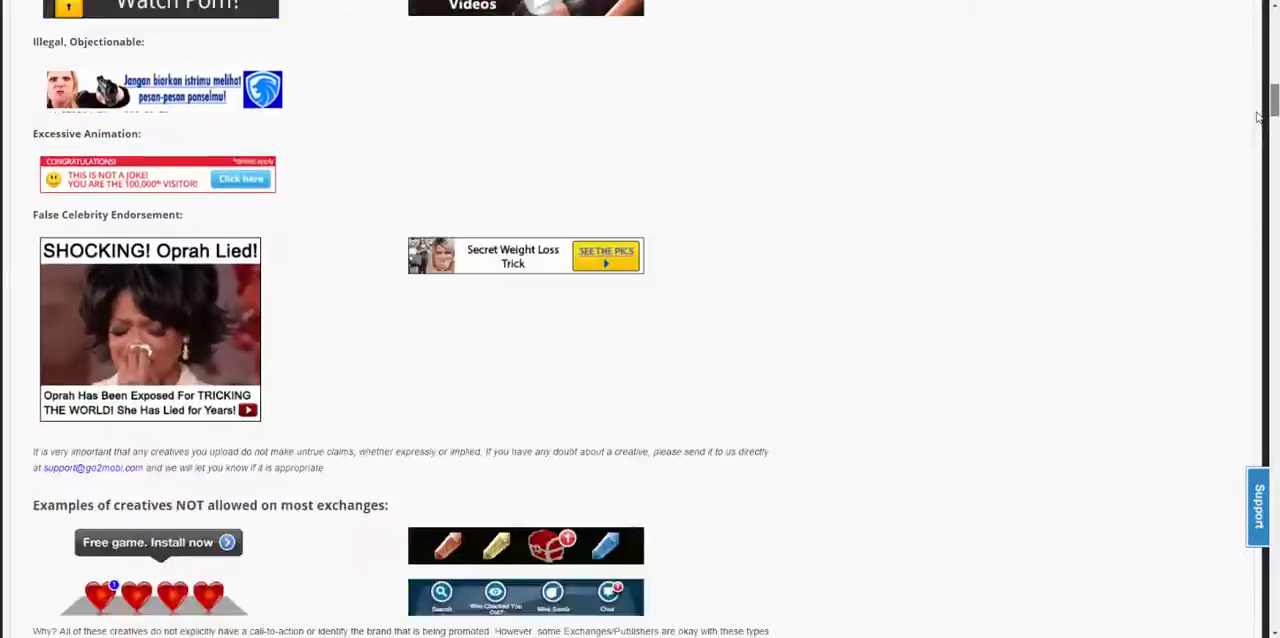
scroll("down", 3)
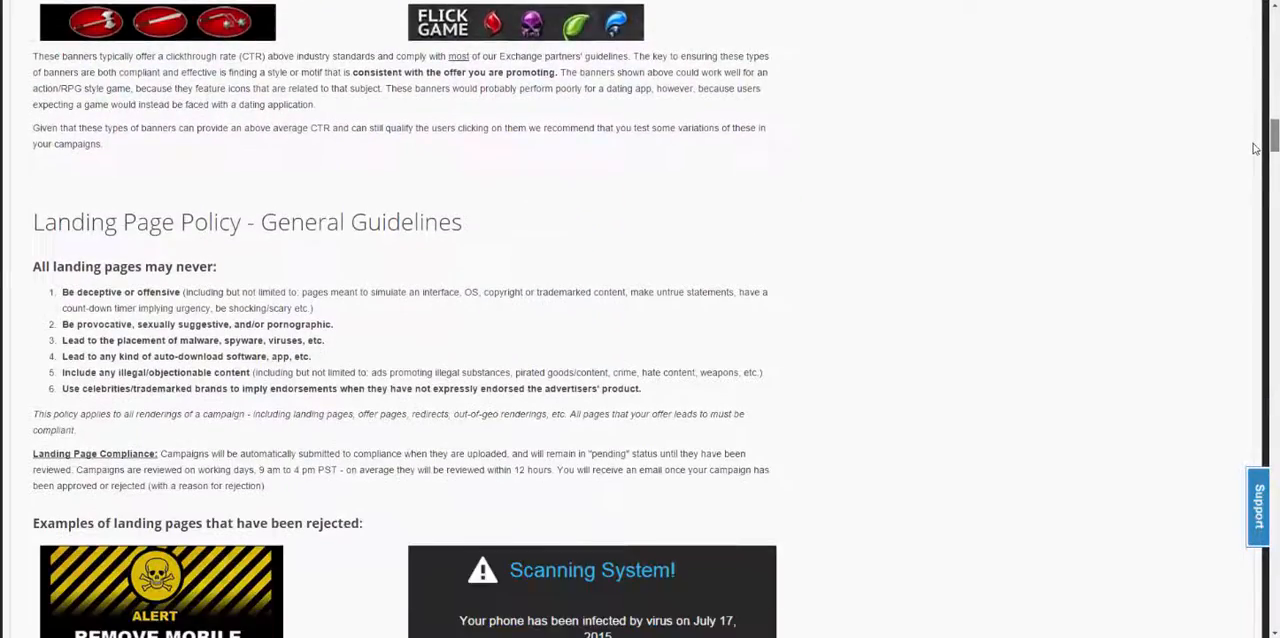
scroll("down", 3)
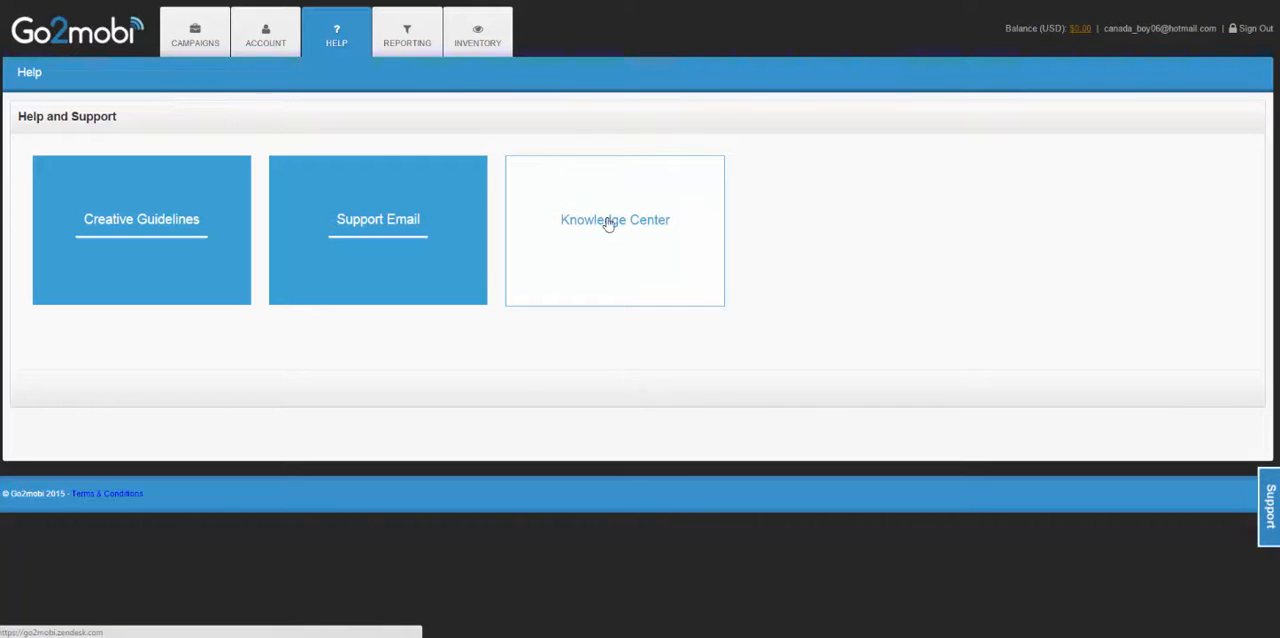
left_click(614, 220)
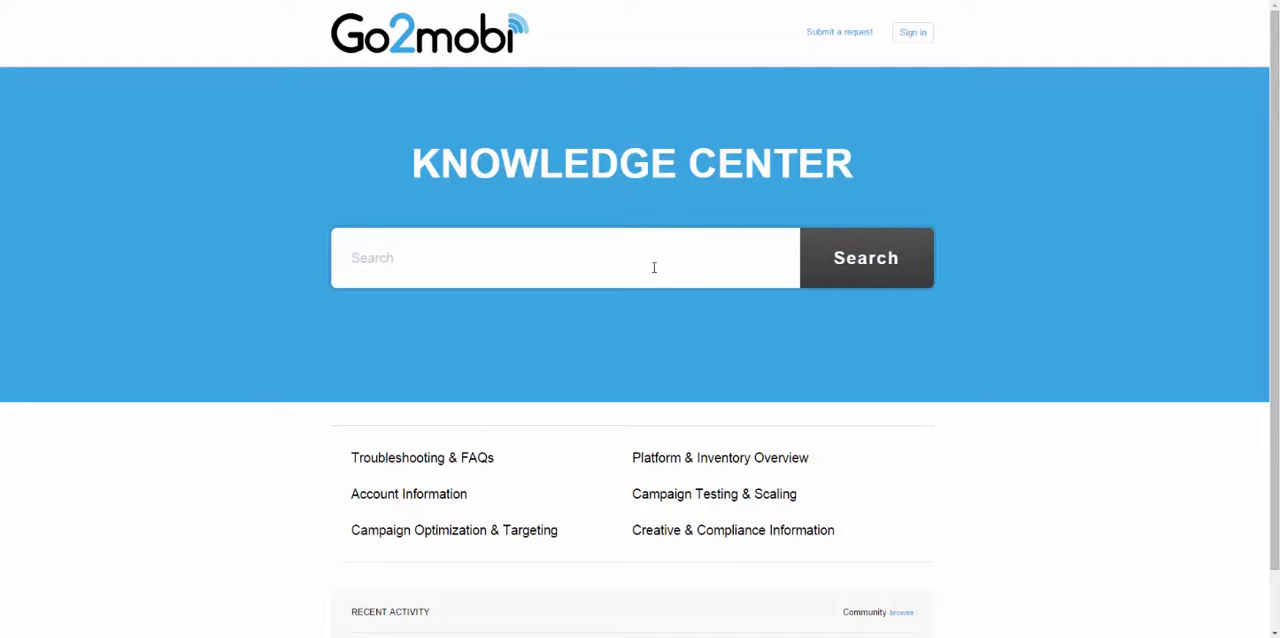
mouse_move(642, 326)
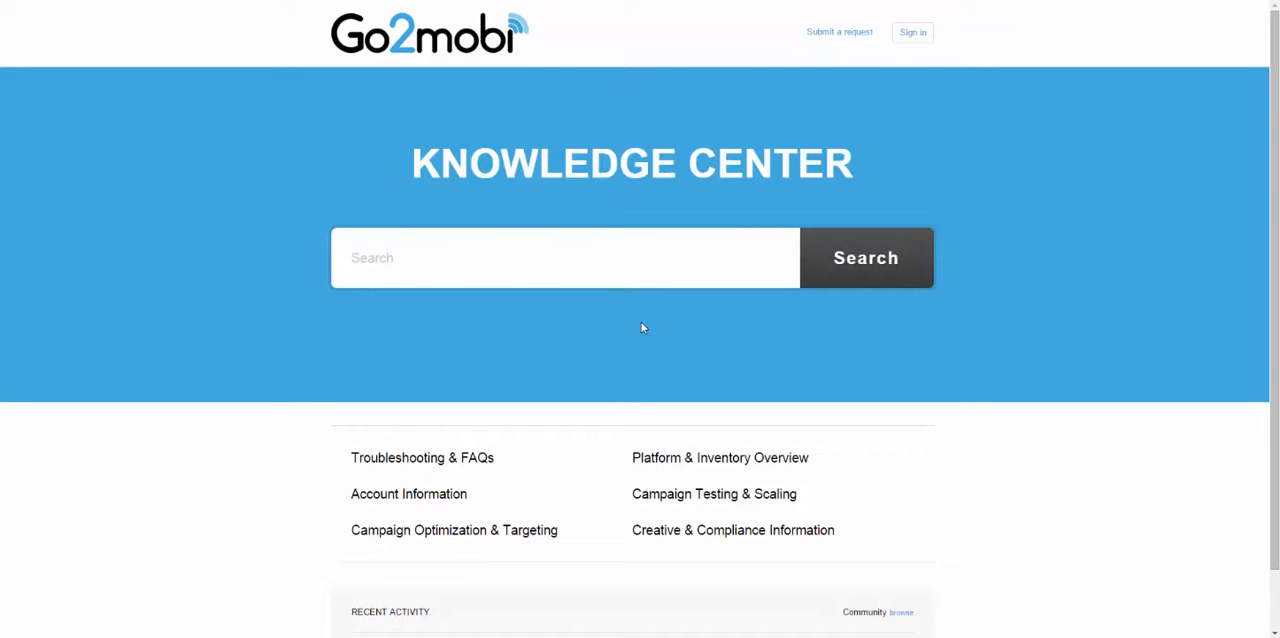
mouse_move(520, 582)
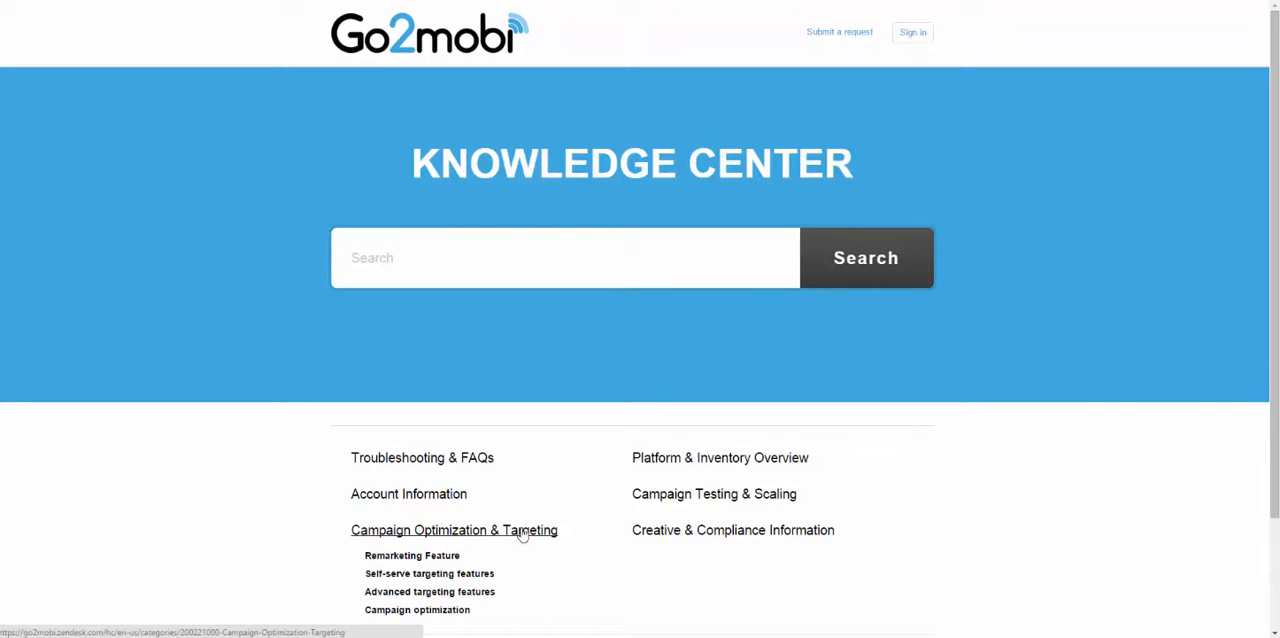
mouse_move(730, 508)
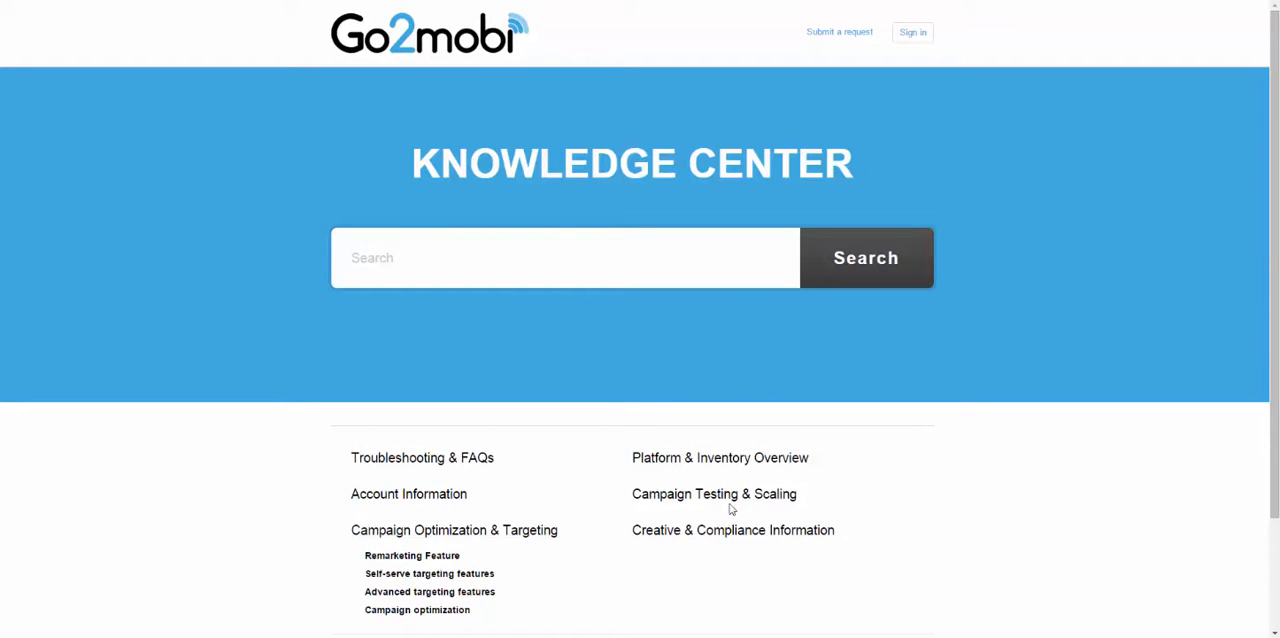
mouse_move(748, 512)
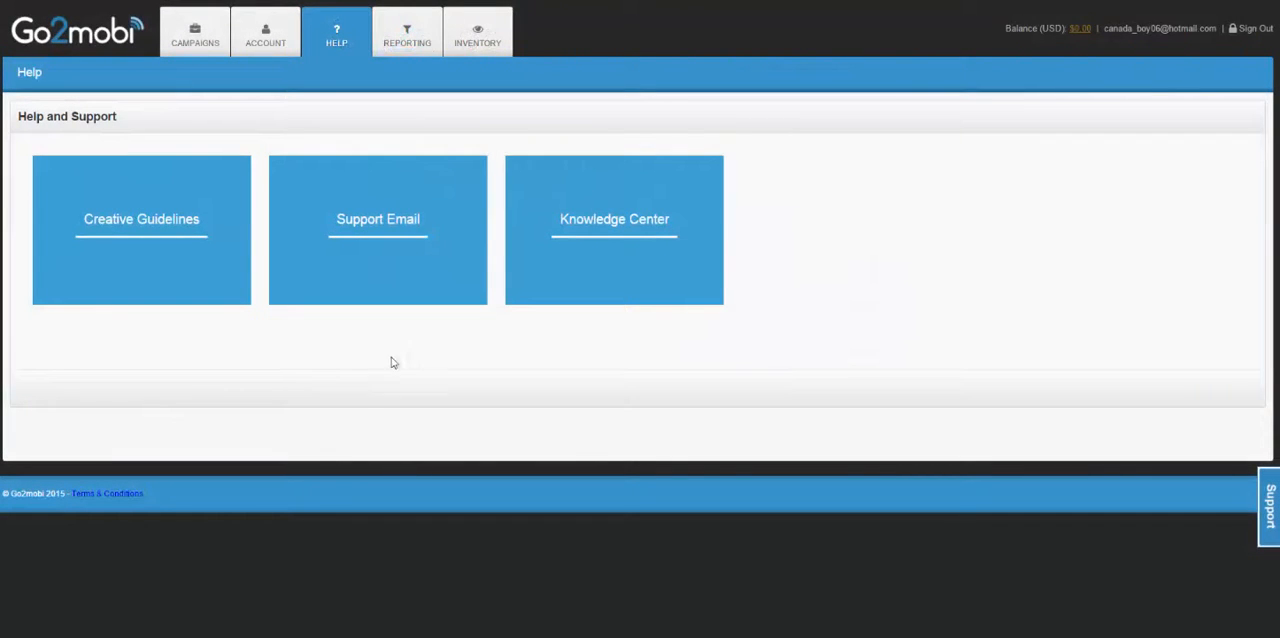
left_click(376, 220)
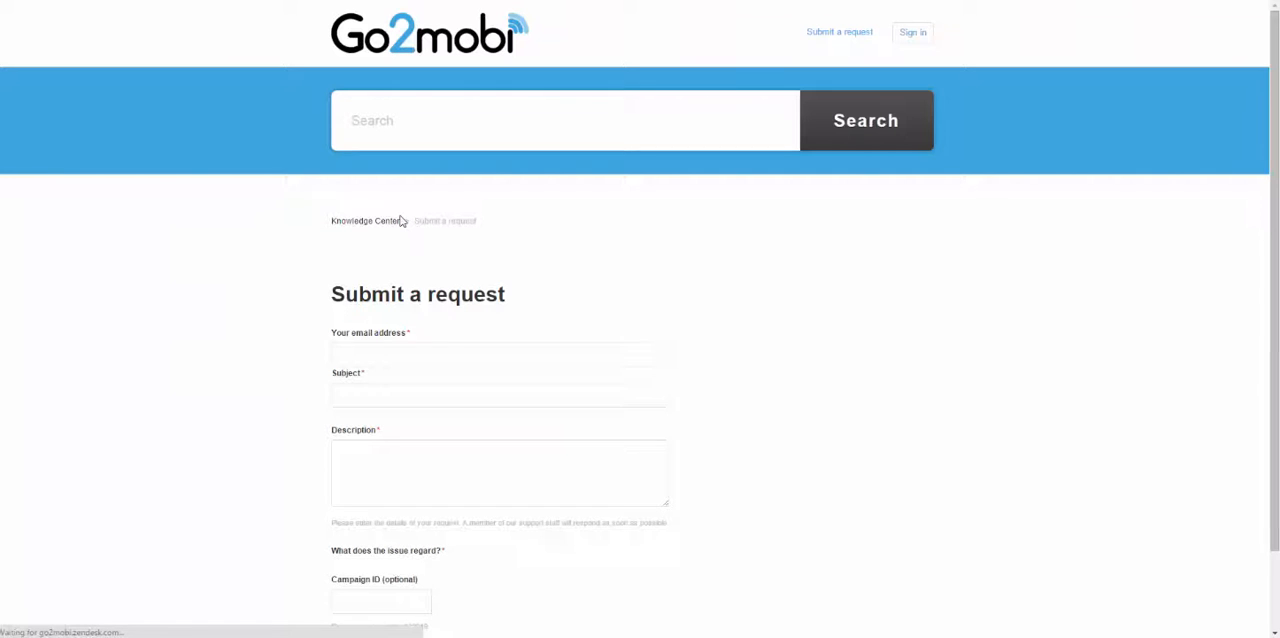
scroll("down", 3)
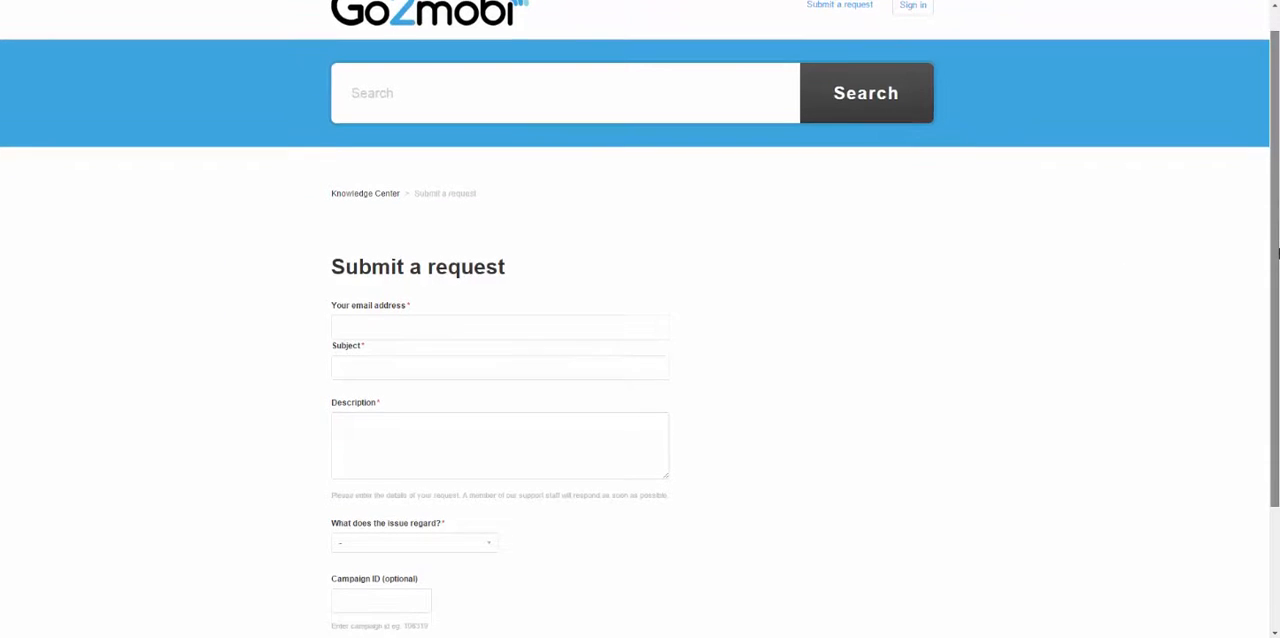
scroll("down", 3)
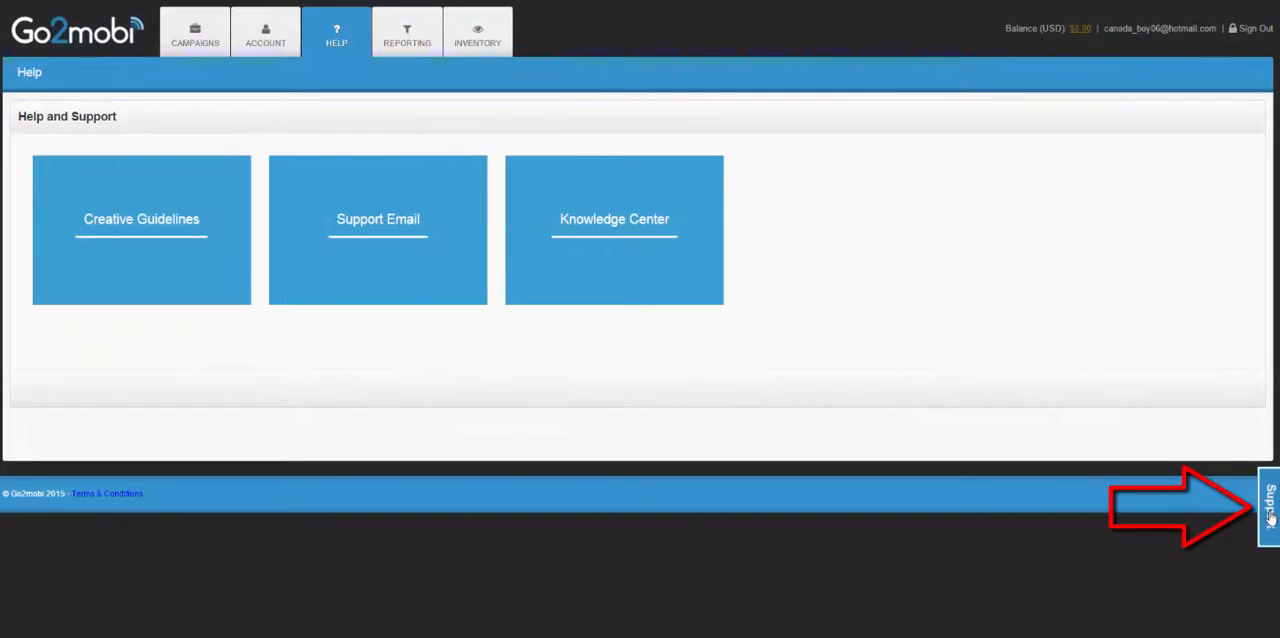
left_click(1268, 506)
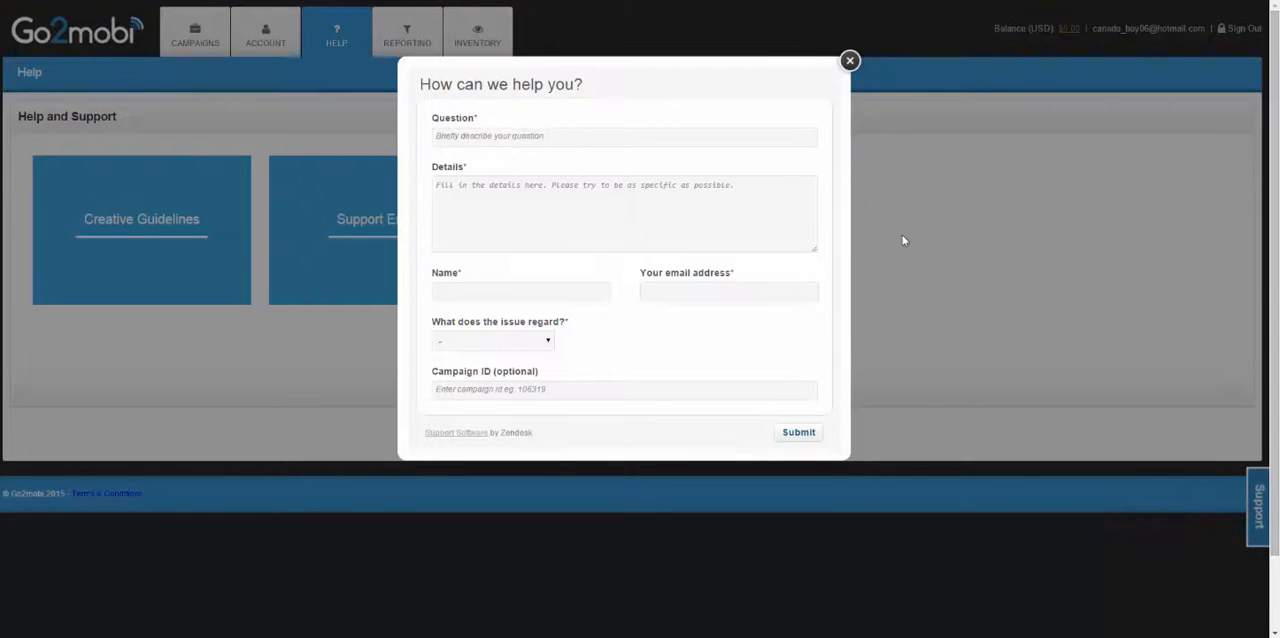
mouse_move(810, 328)
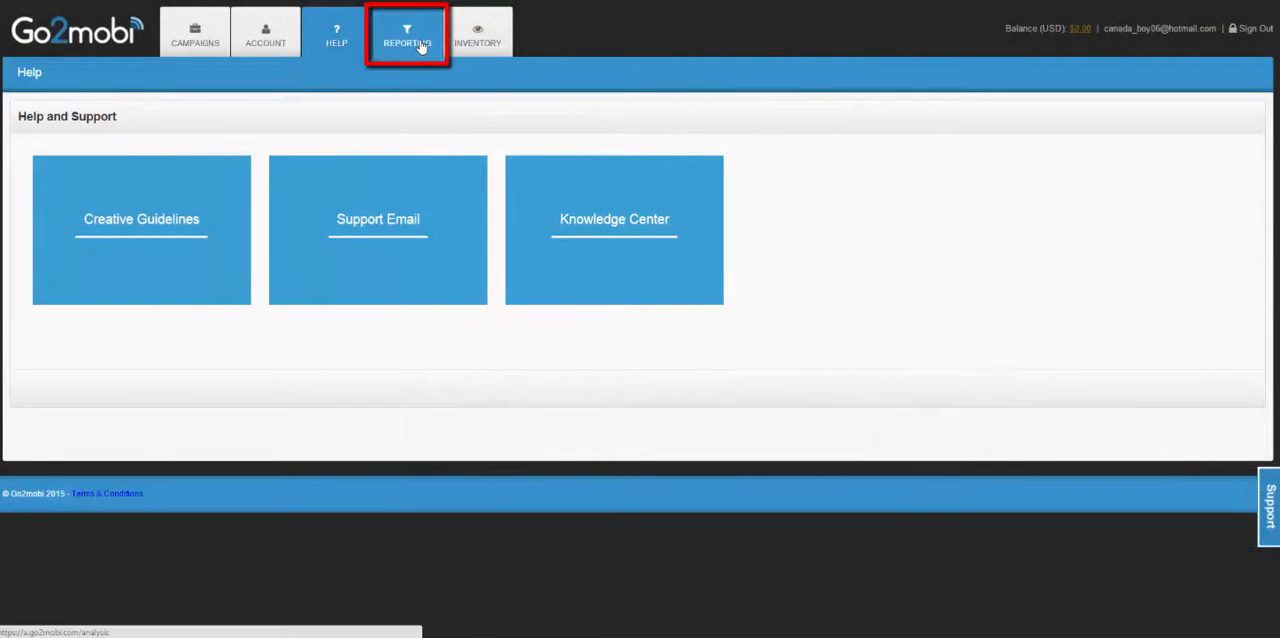
View the Reporting page's date and drill-down options, then switch to the Inventory page
left_click(408, 32)
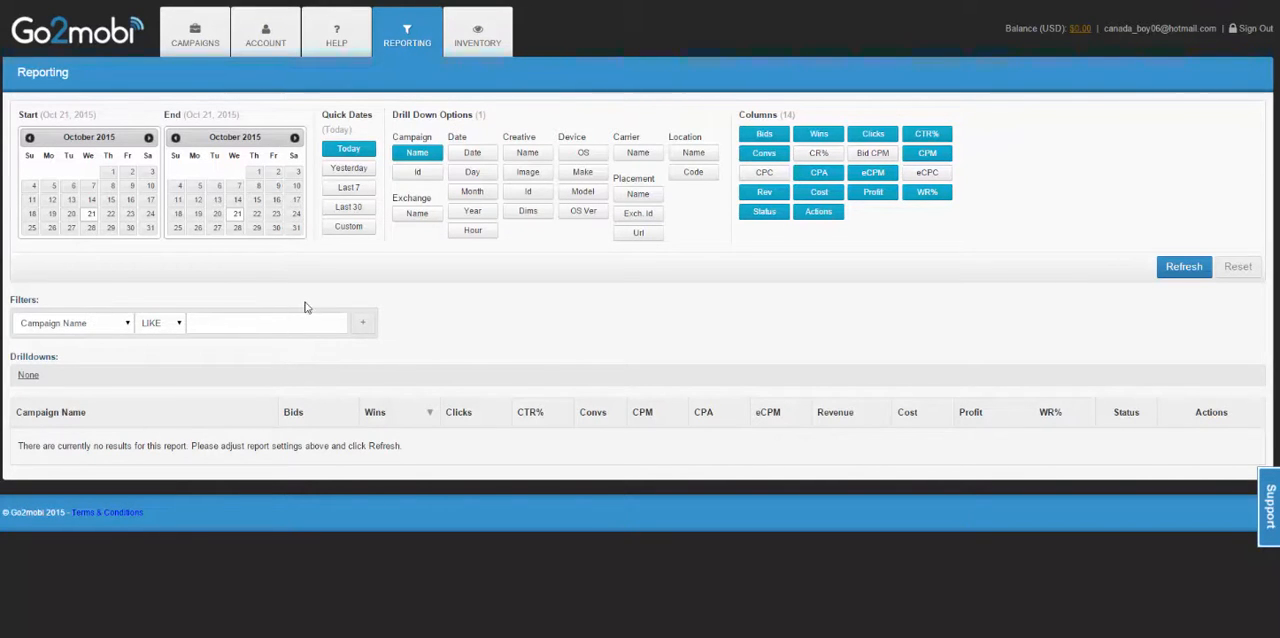
mouse_move(528, 304)
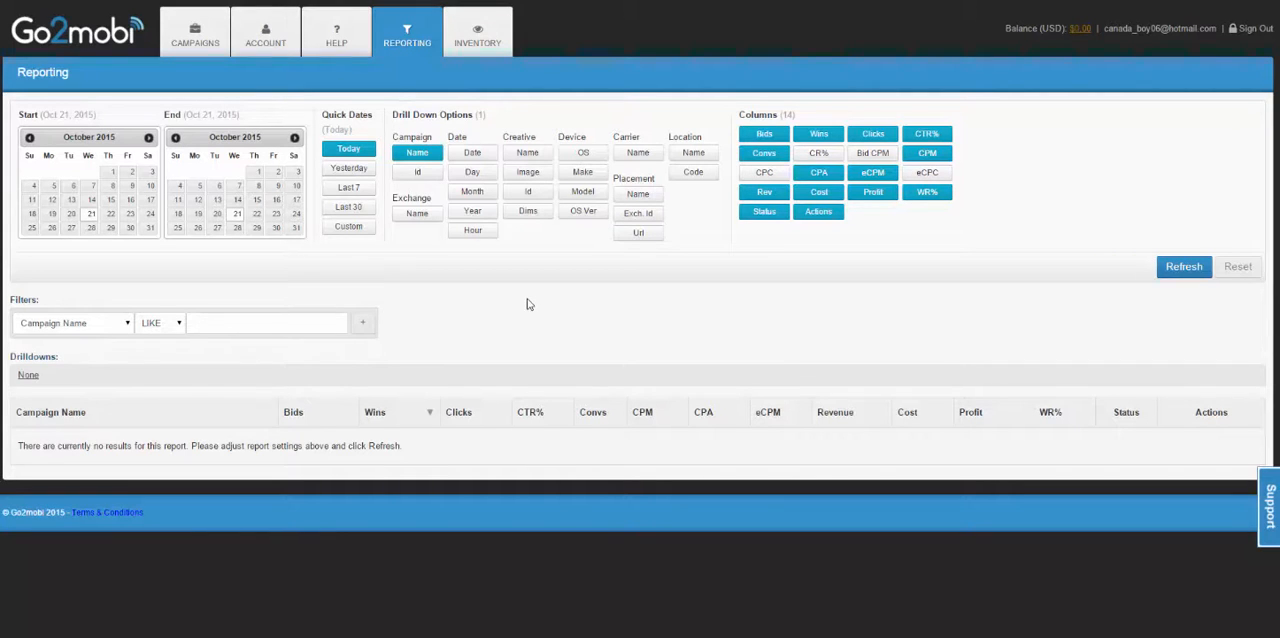
mouse_move(442, 324)
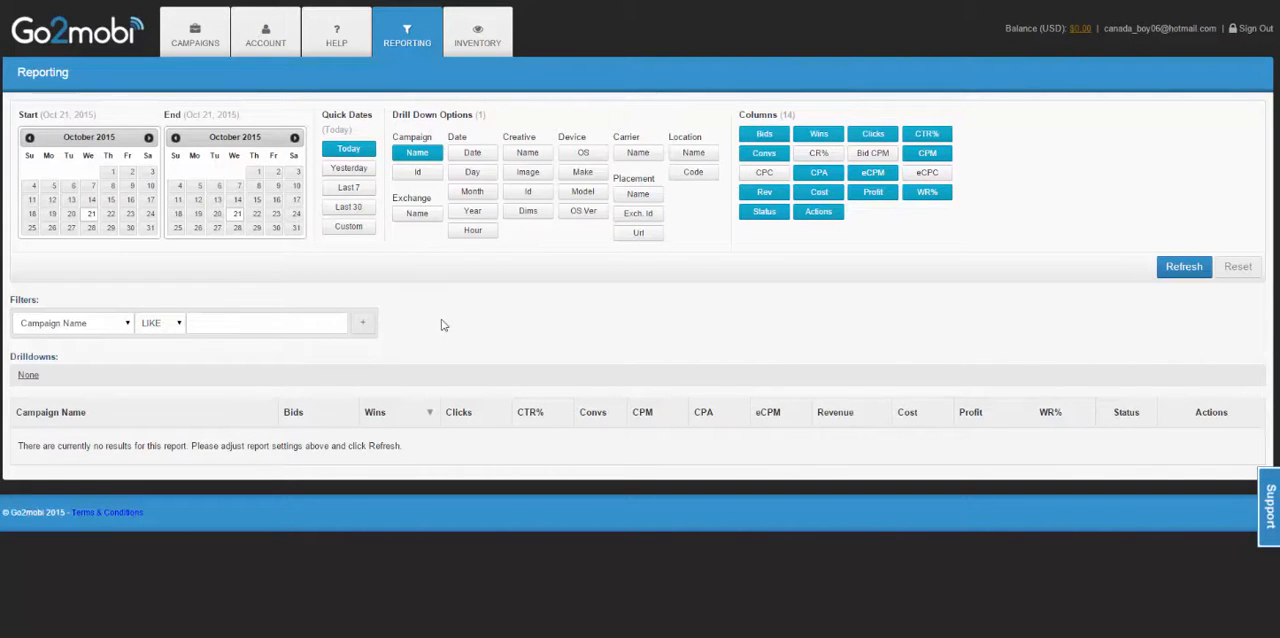
left_click(476, 32)
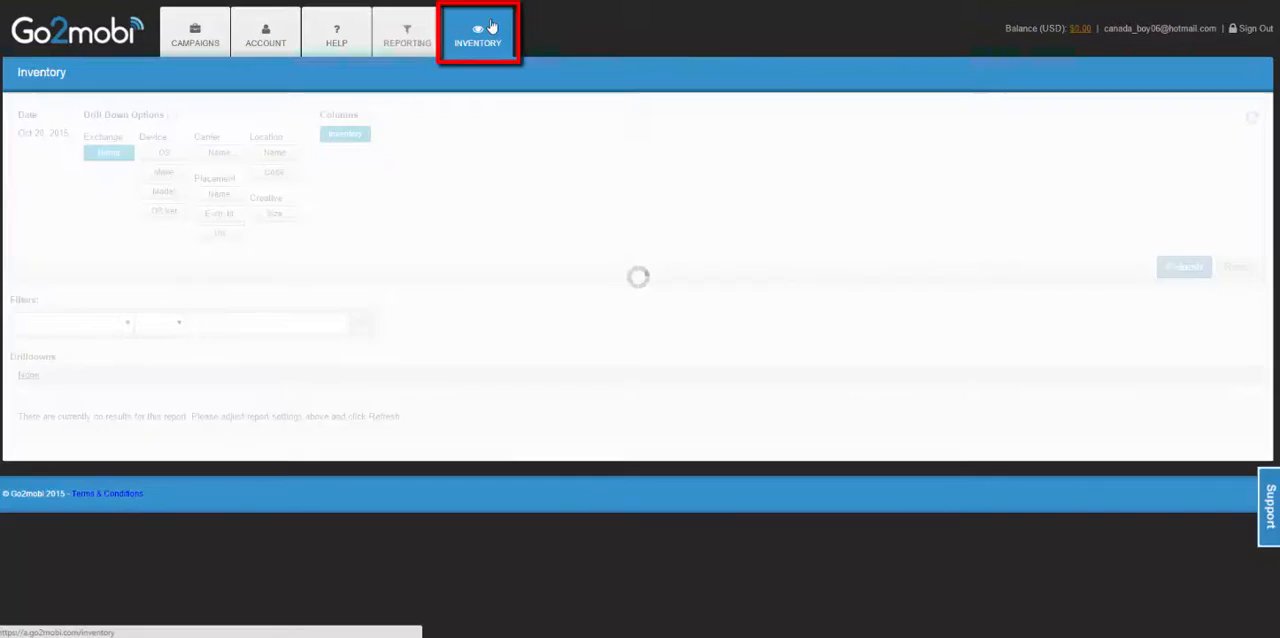
Load the Inventory table listing exchanges such as MoPub, Smaato and PubMatic with their counts
left_click(478, 32)
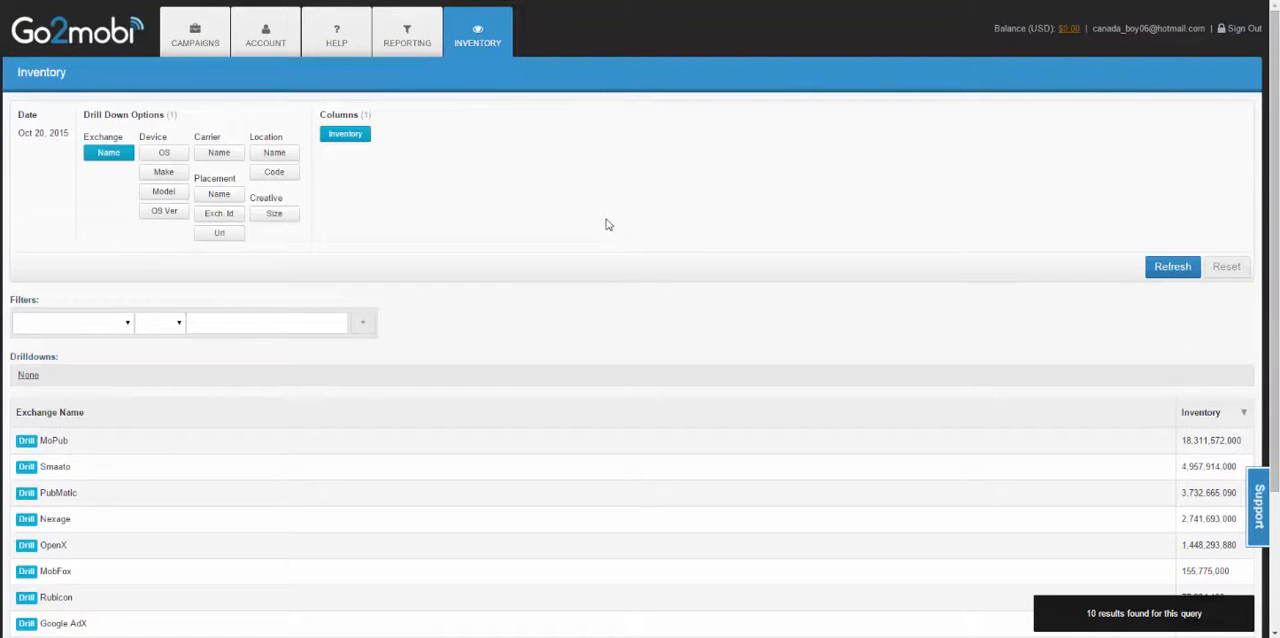
mouse_move(604, 428)
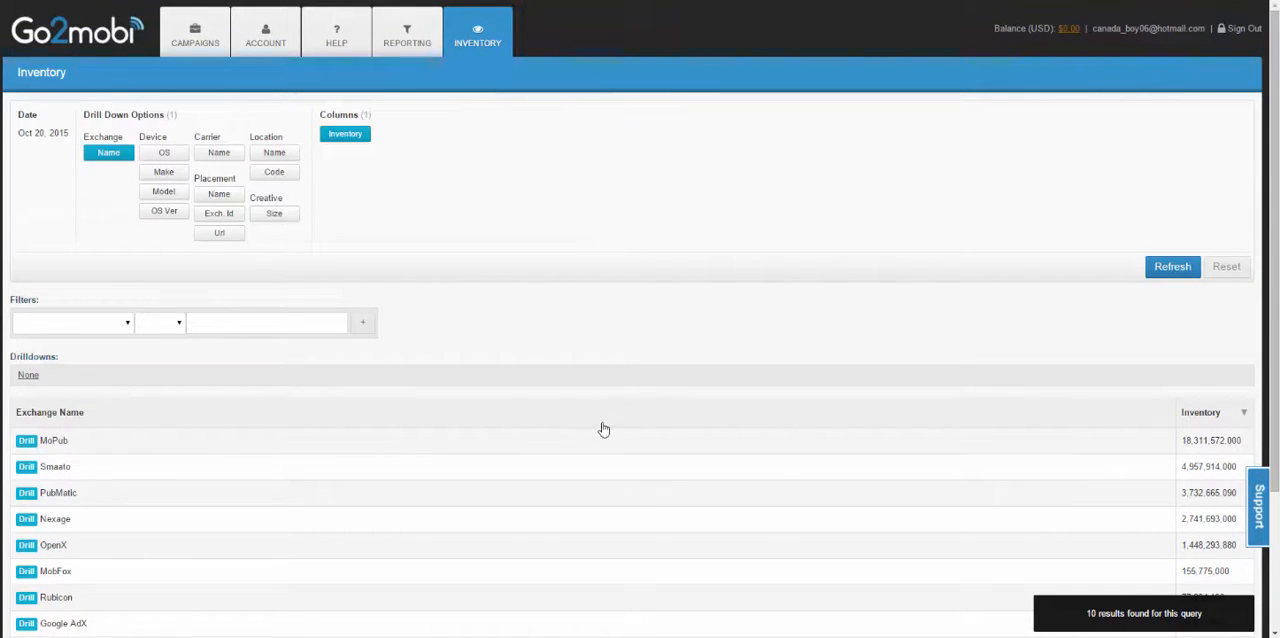